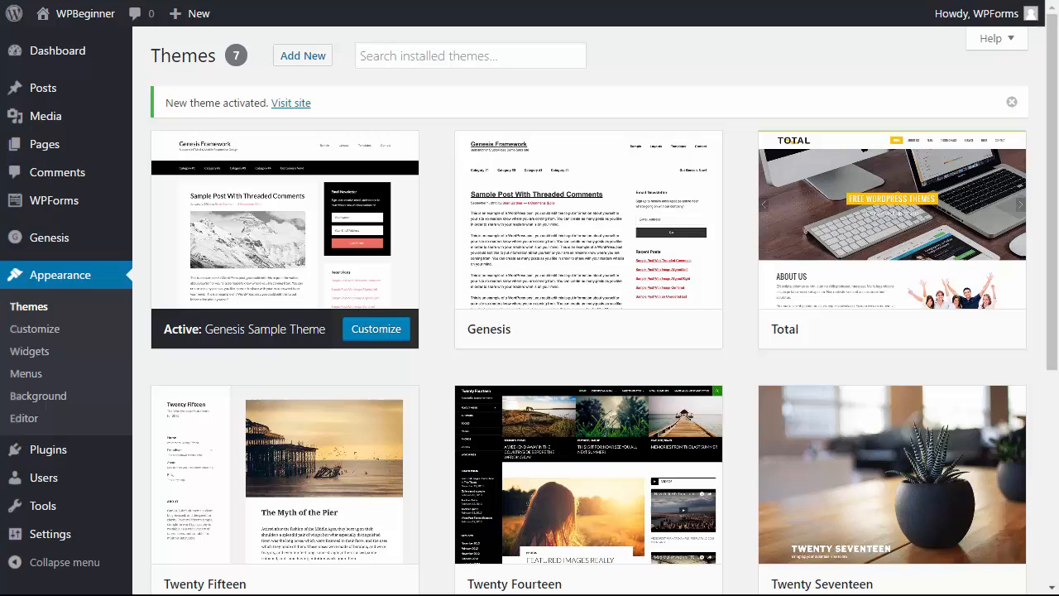
mouse_move(391, 453)
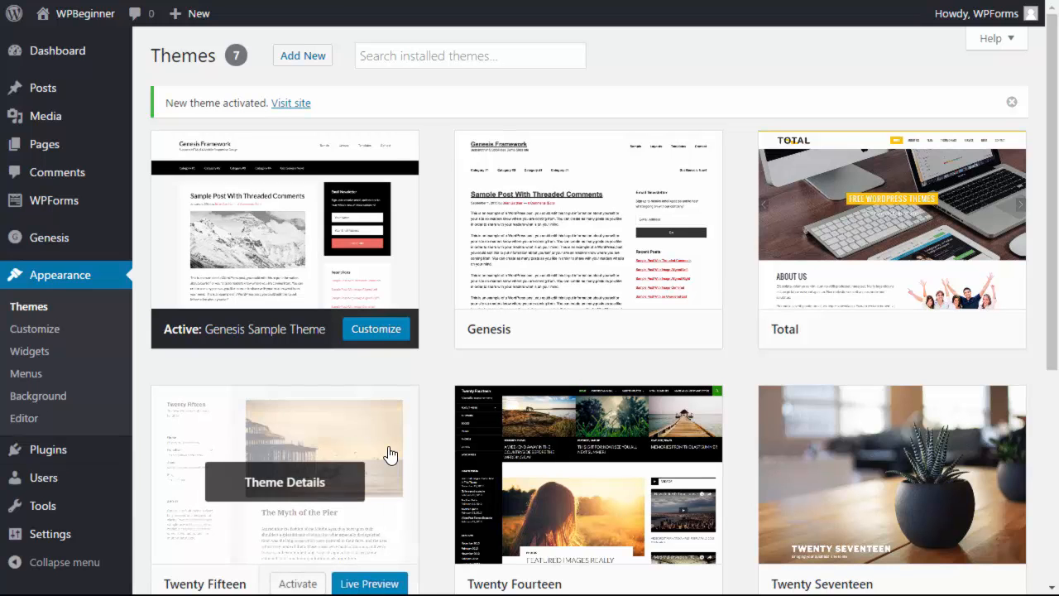
mouse_move(263, 310)
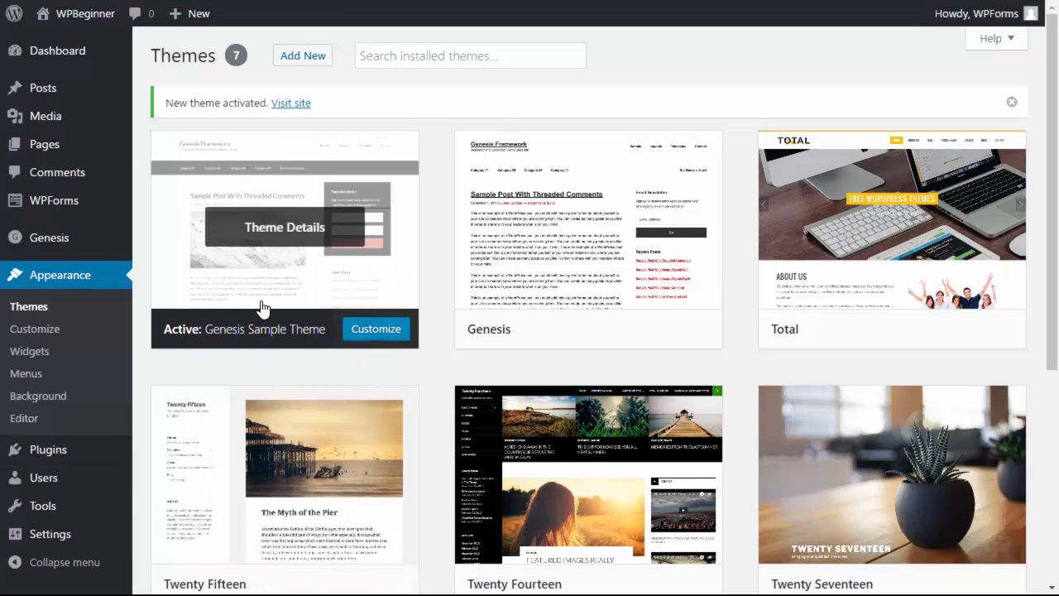
mouse_move(50, 238)
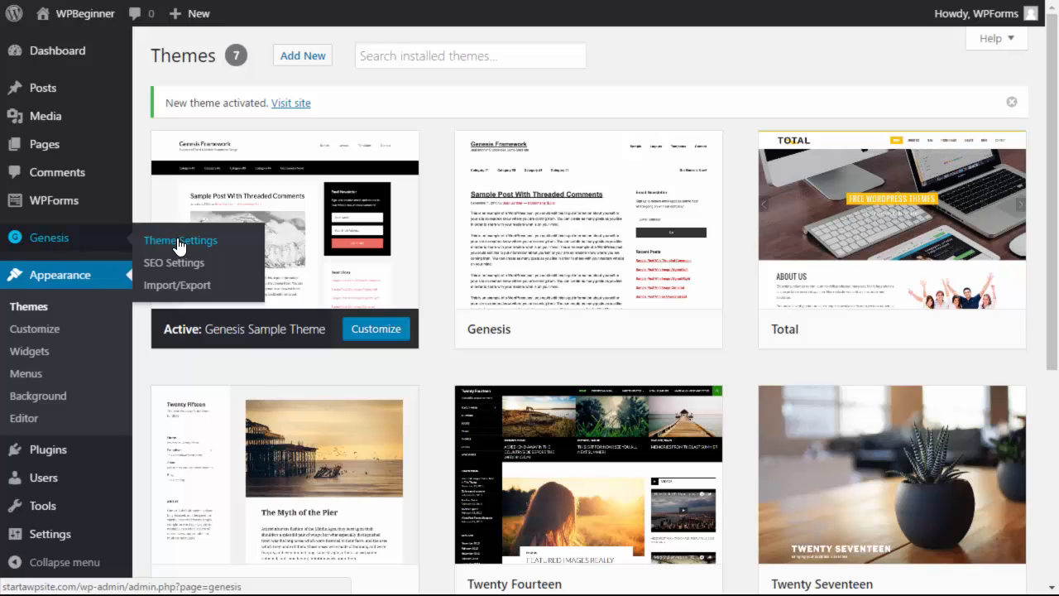
Choose the full-width content layout (no sidebar) as Default Layout in Genesis Theme Settings.
click(180, 240)
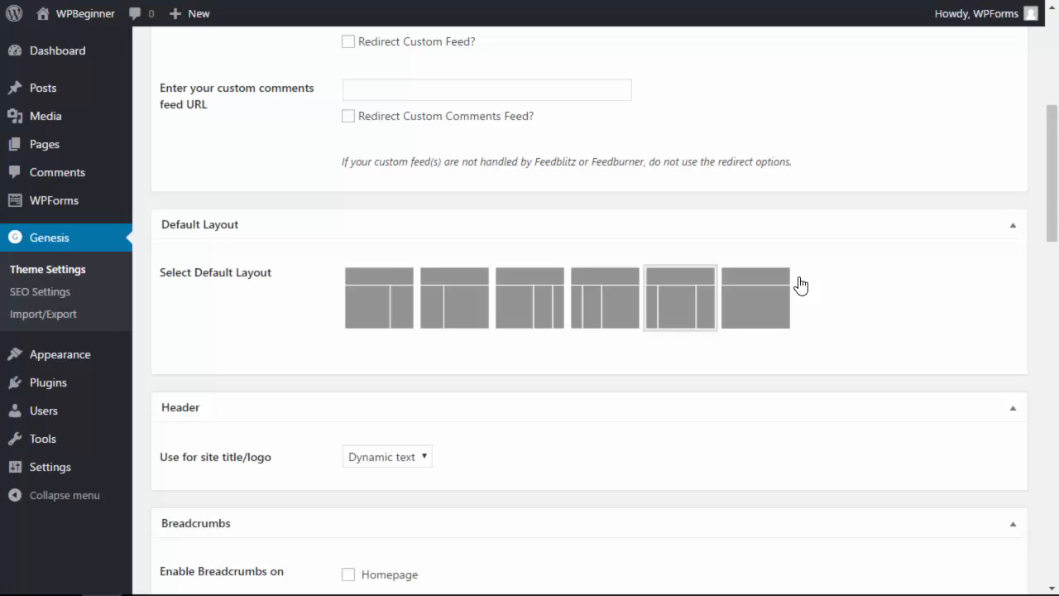
click(755, 298)
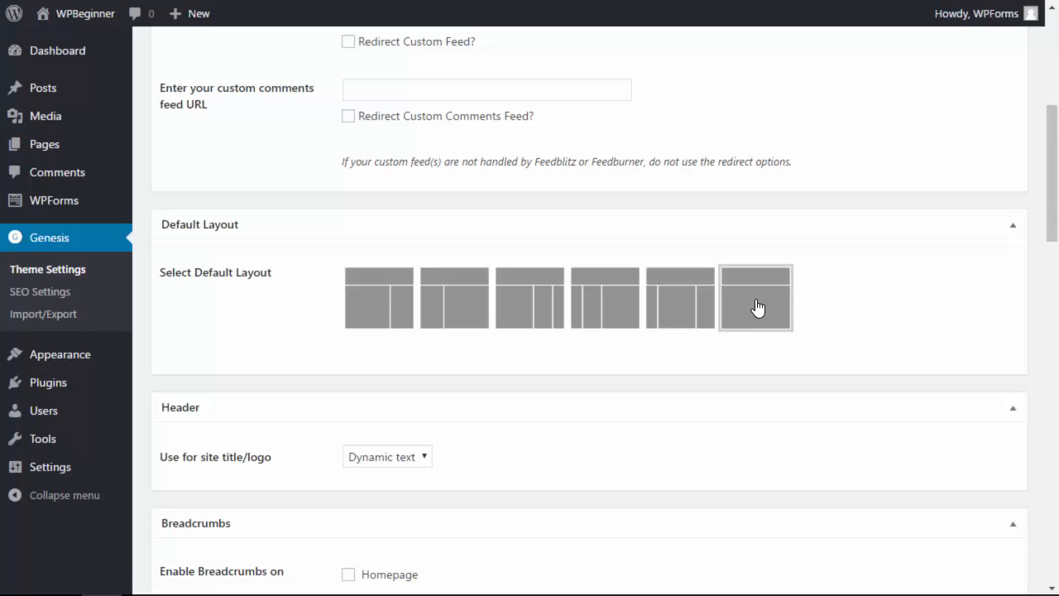
scroll(down, 3)
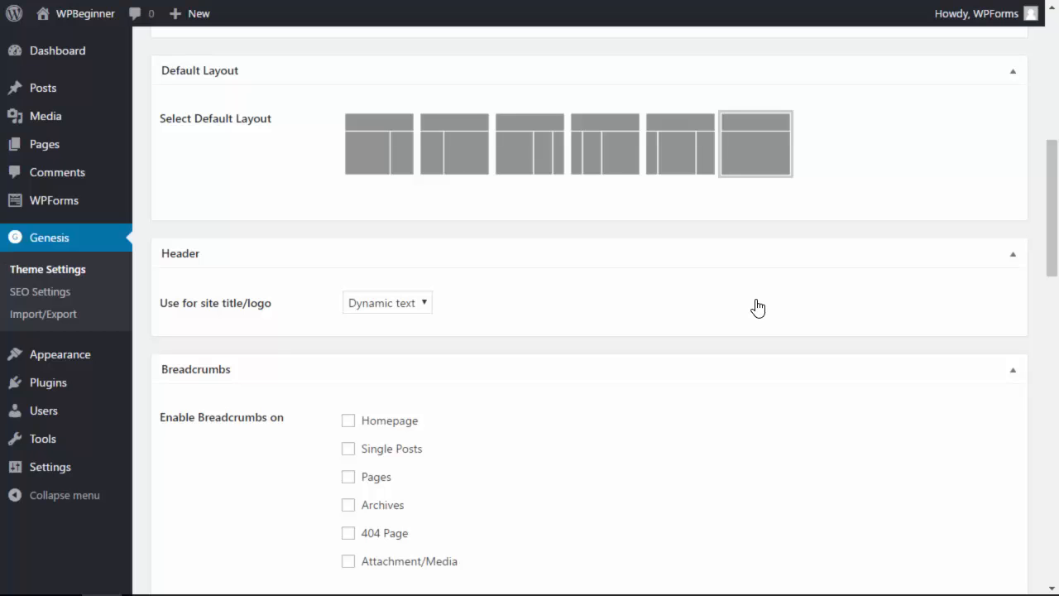
mouse_move(60, 354)
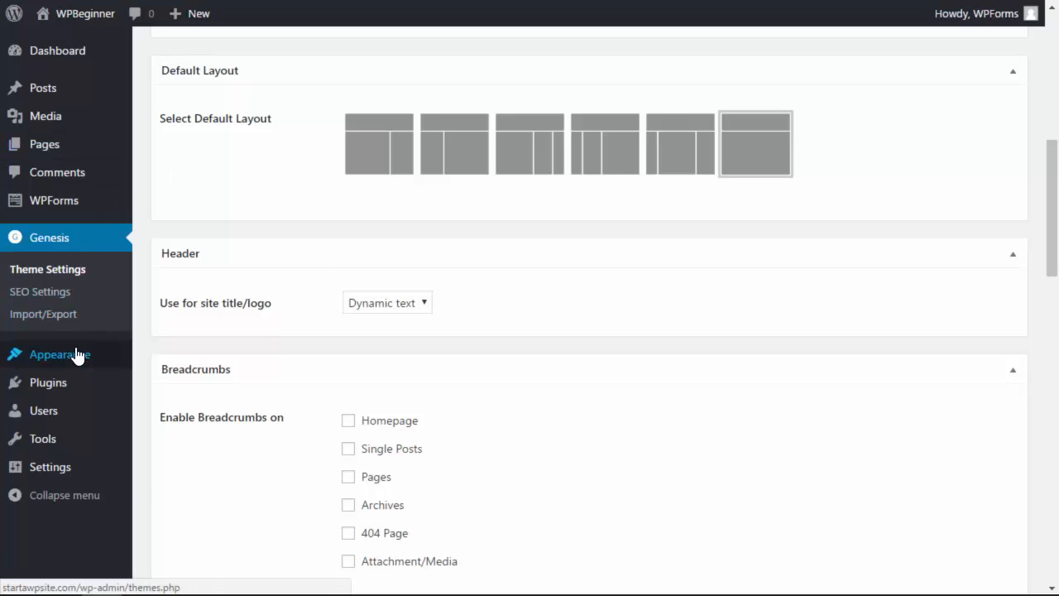
Activate the Twenty Sixteen theme from Appearance > Themes.
click(53, 354)
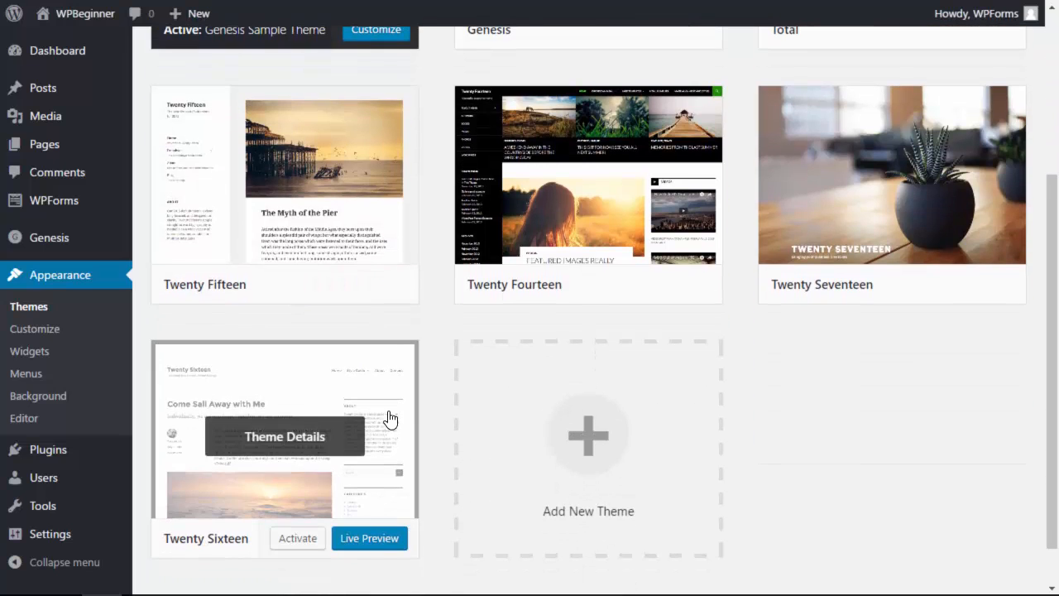
click(298, 538)
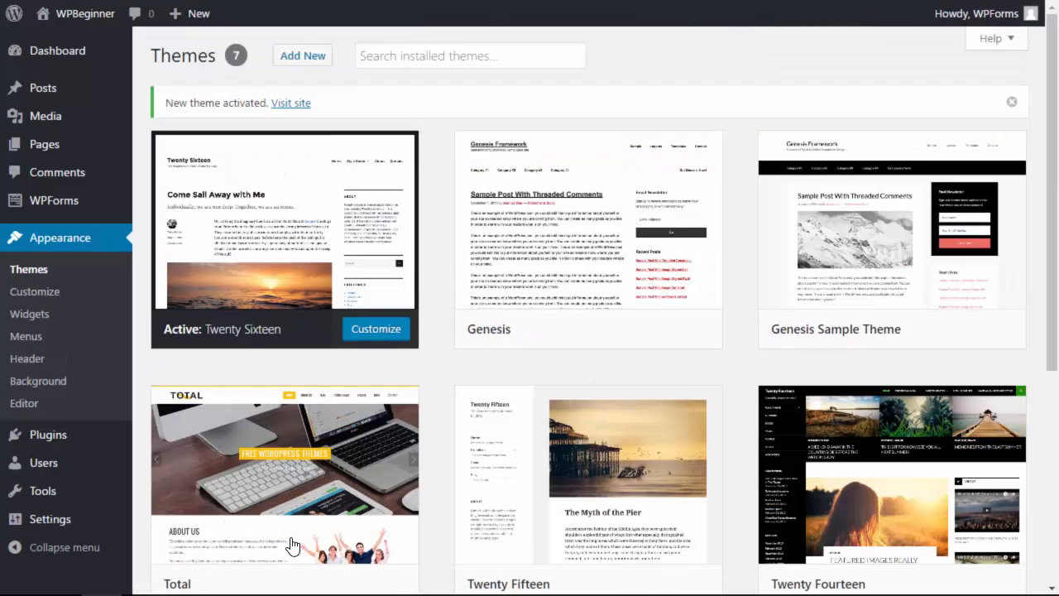
mouse_move(255, 391)
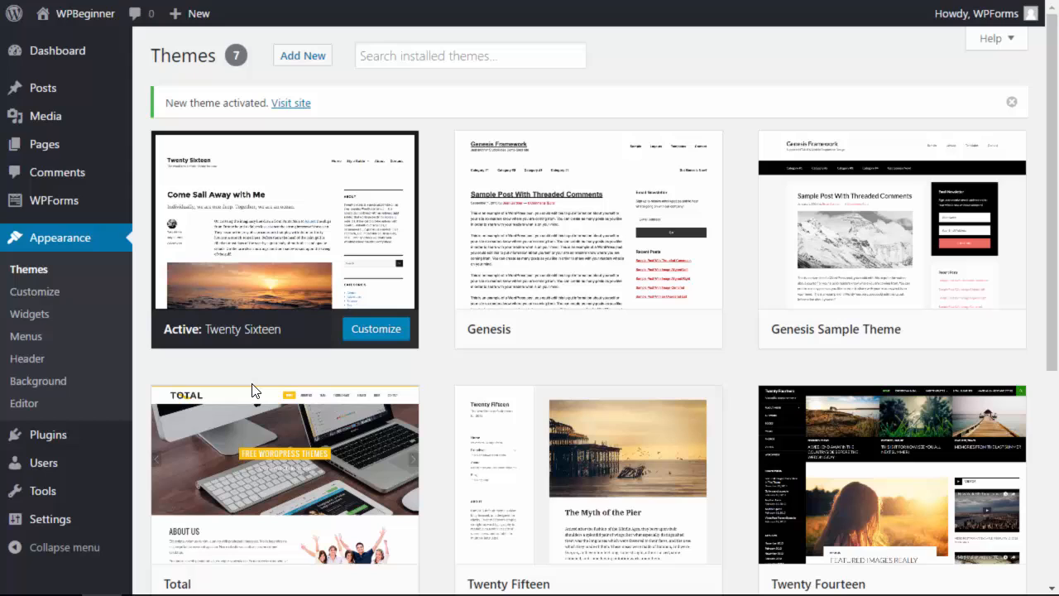
mouse_move(245, 368)
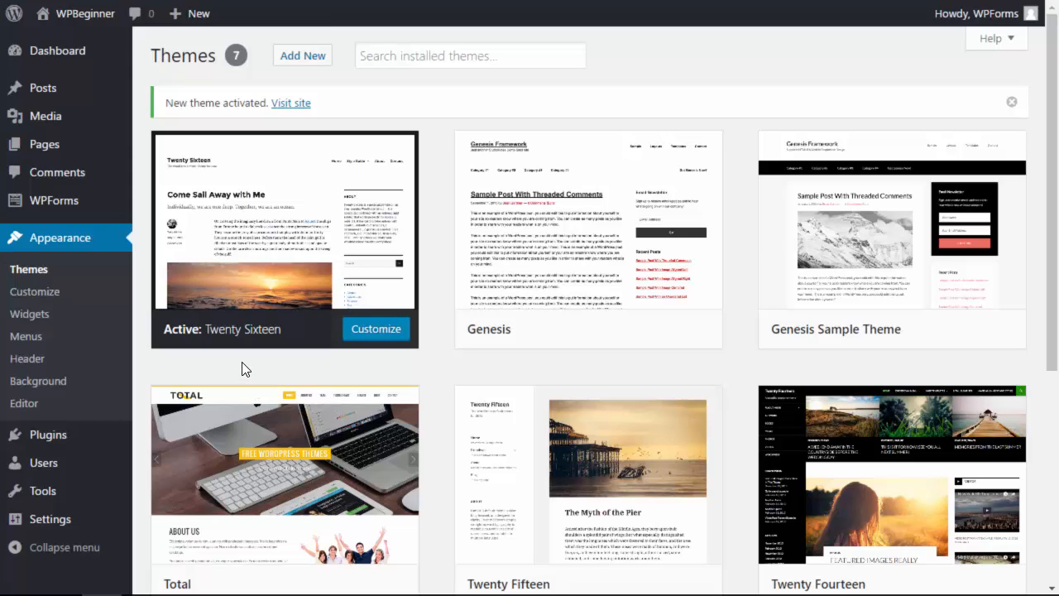
mouse_move(278, 327)
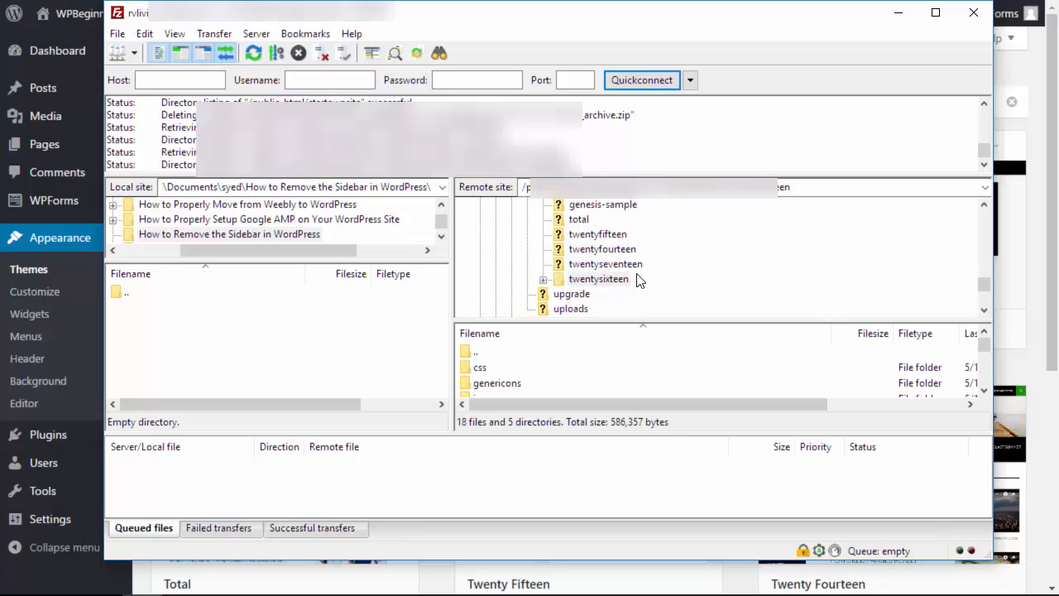
mouse_move(620, 251)
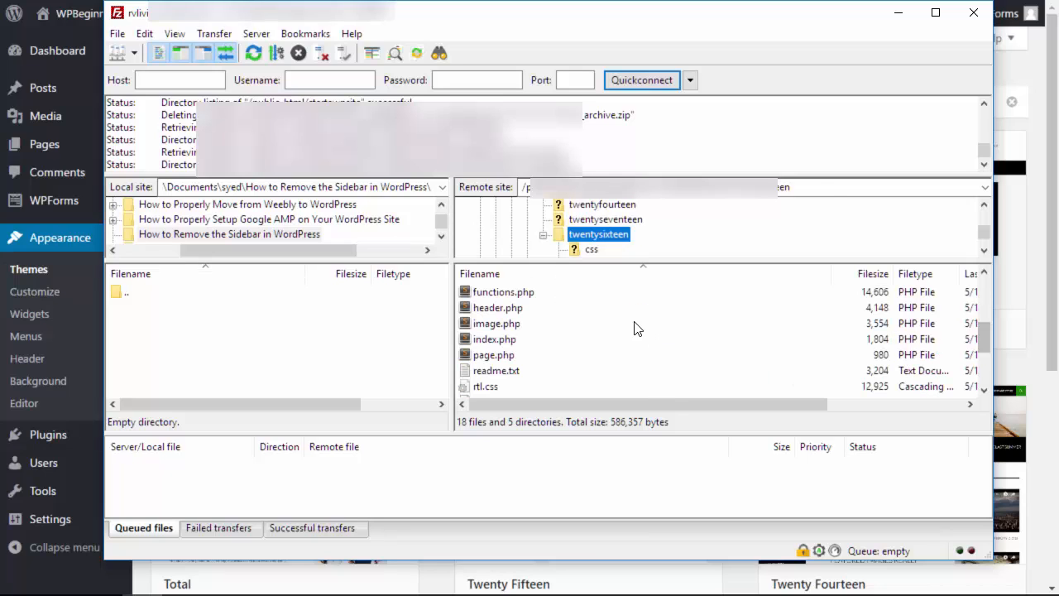
mouse_move(505, 348)
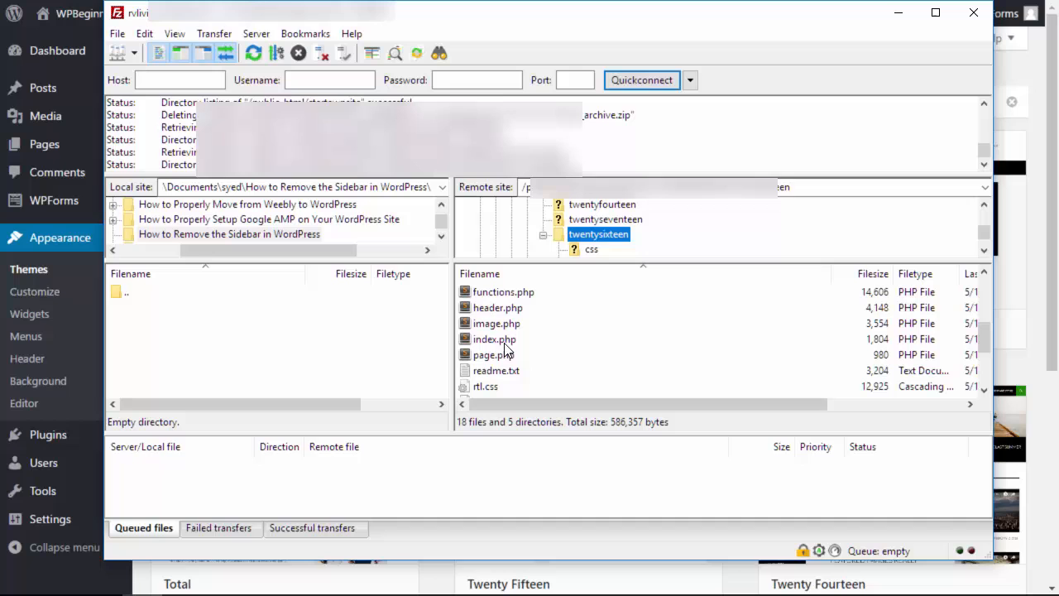
Open the local twentysixteen index.php with Sublime Text 2 from FileZilla.
scroll(down, 3)
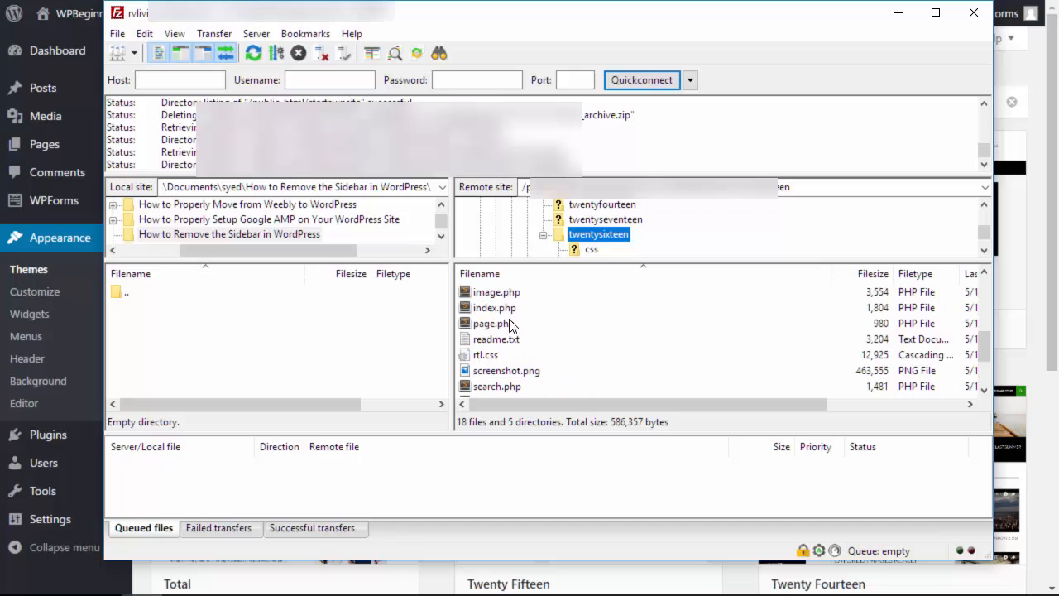
click(493, 306)
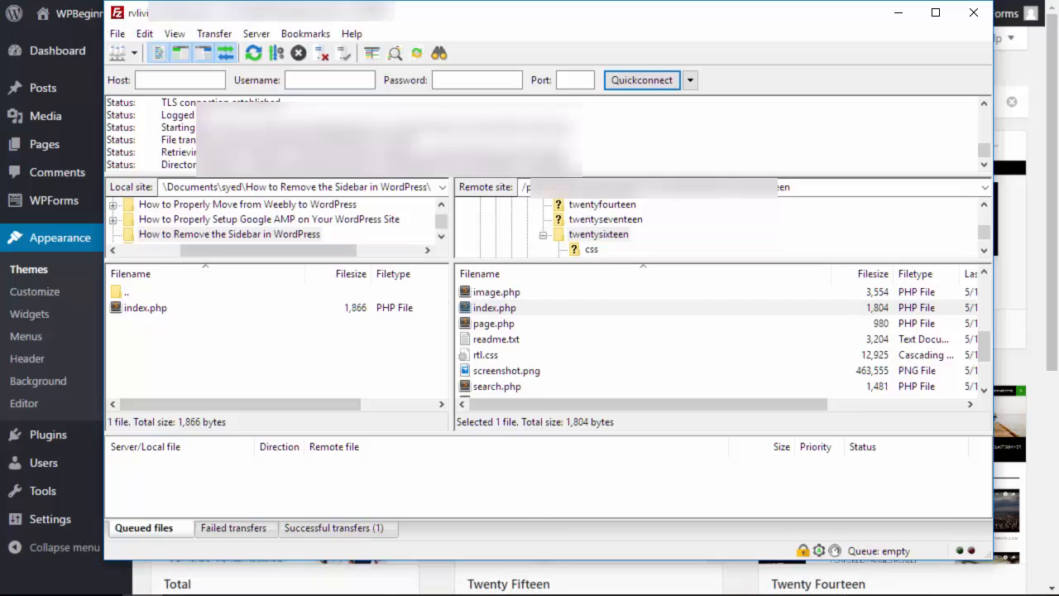
right_click(129, 284)
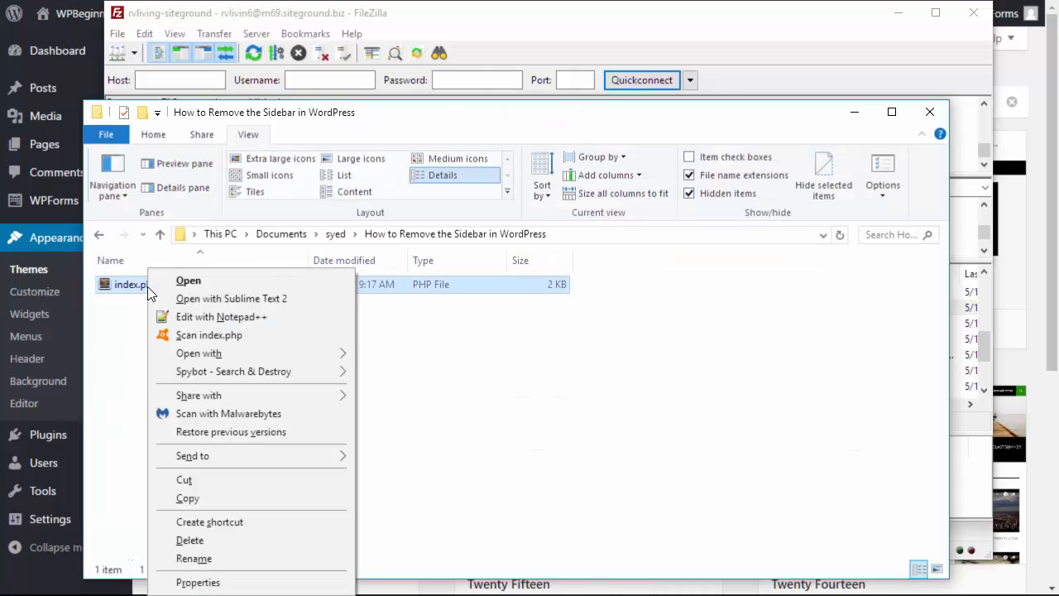
click(232, 298)
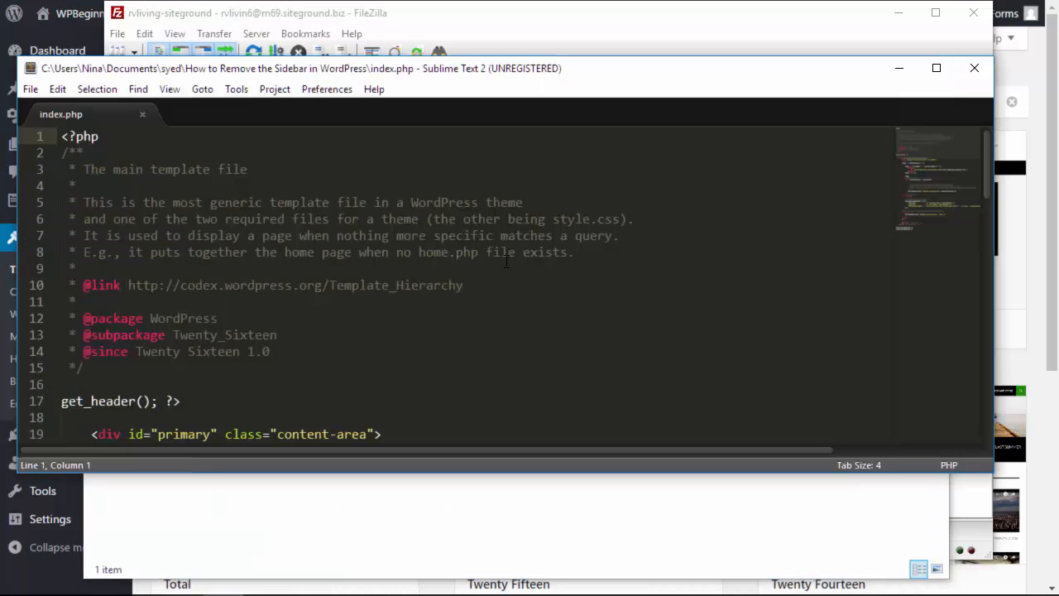
Delete the '<?php get_sidebar(); ?>' line from index.php and return to the file in FileZilla.
scroll(down, 3)
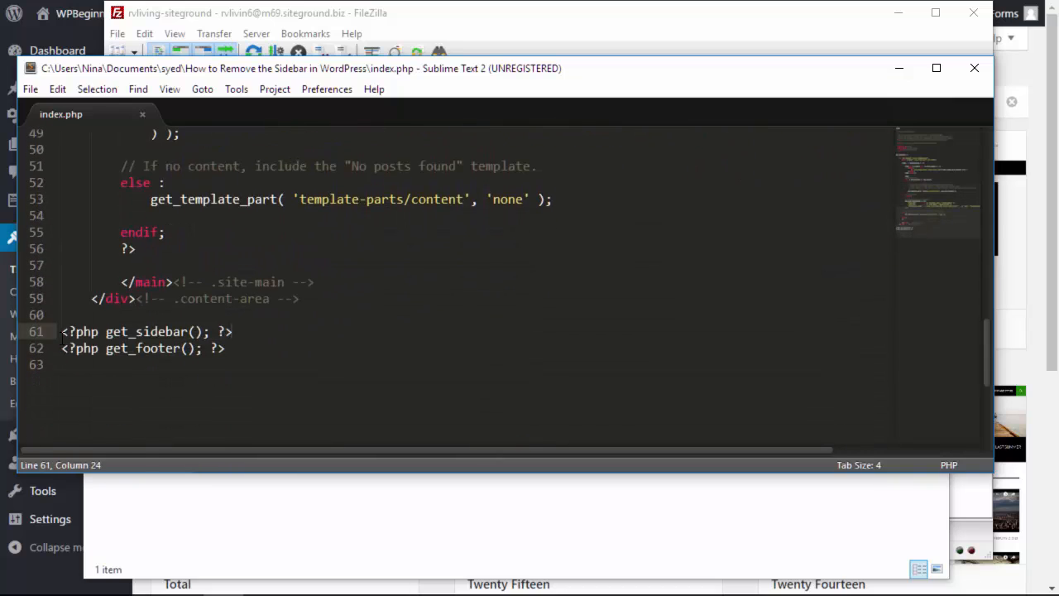
triple_click(133, 331)
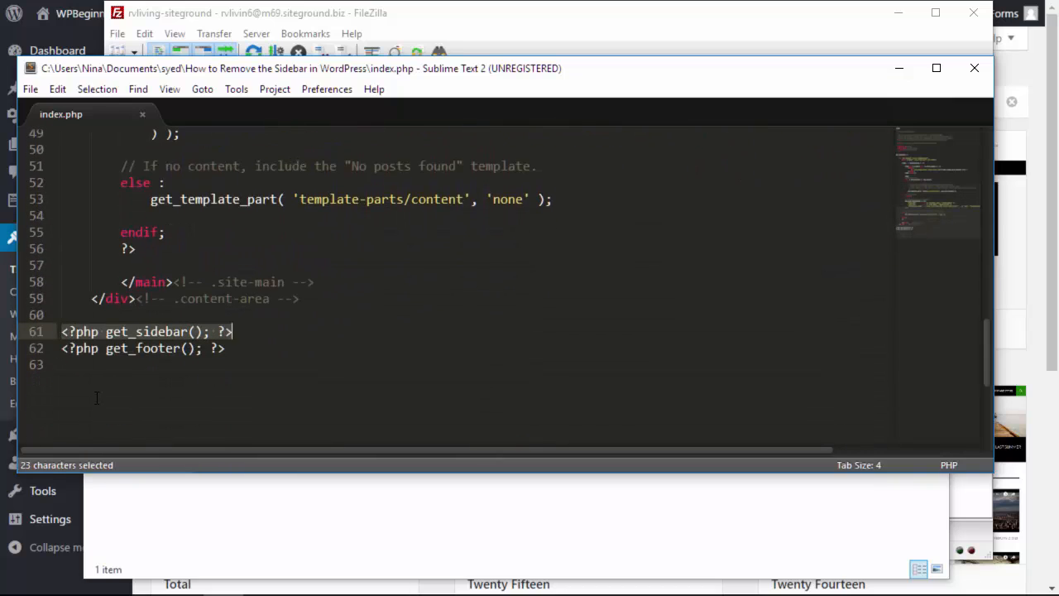
key(Delete)
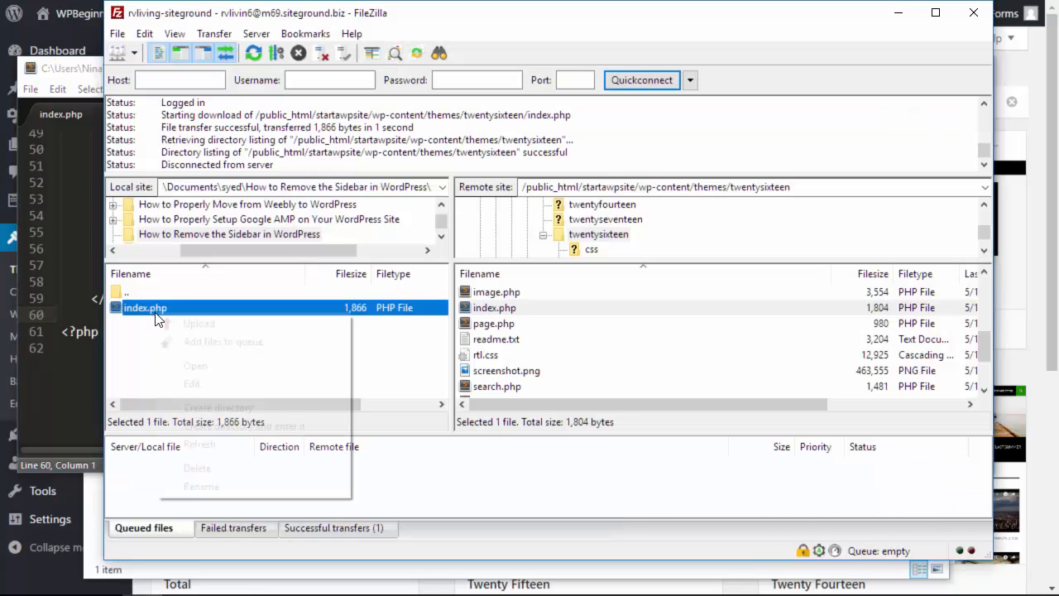
click(199, 322)
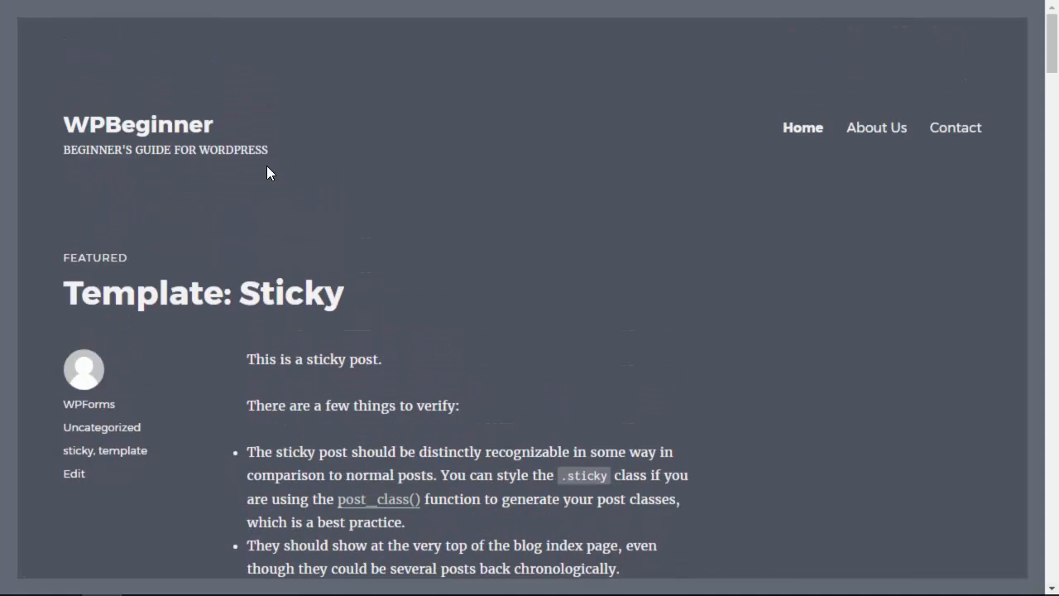
mouse_move(554, 310)
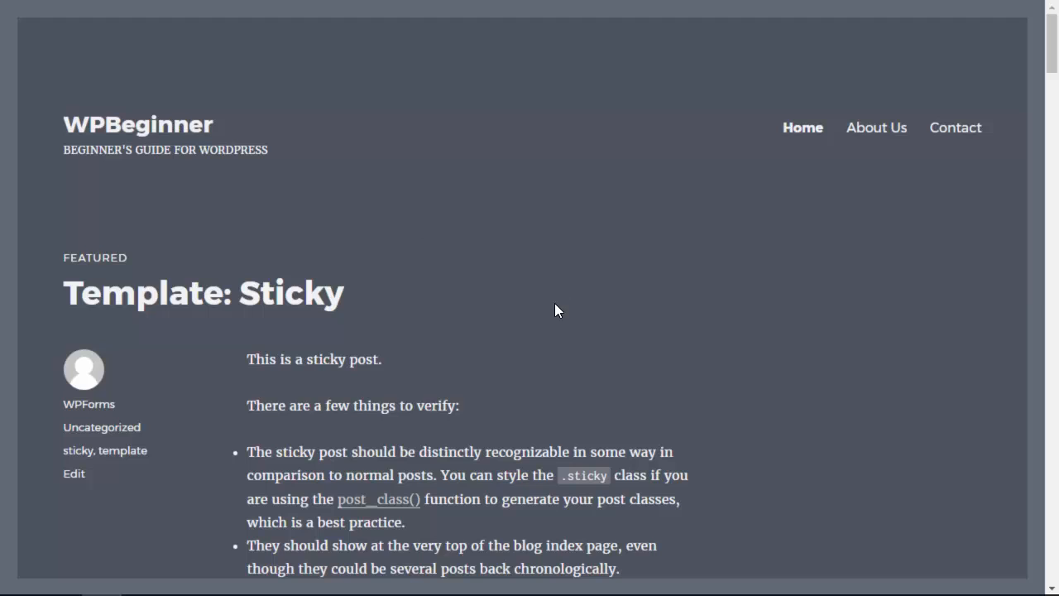
mouse_move(665, 312)
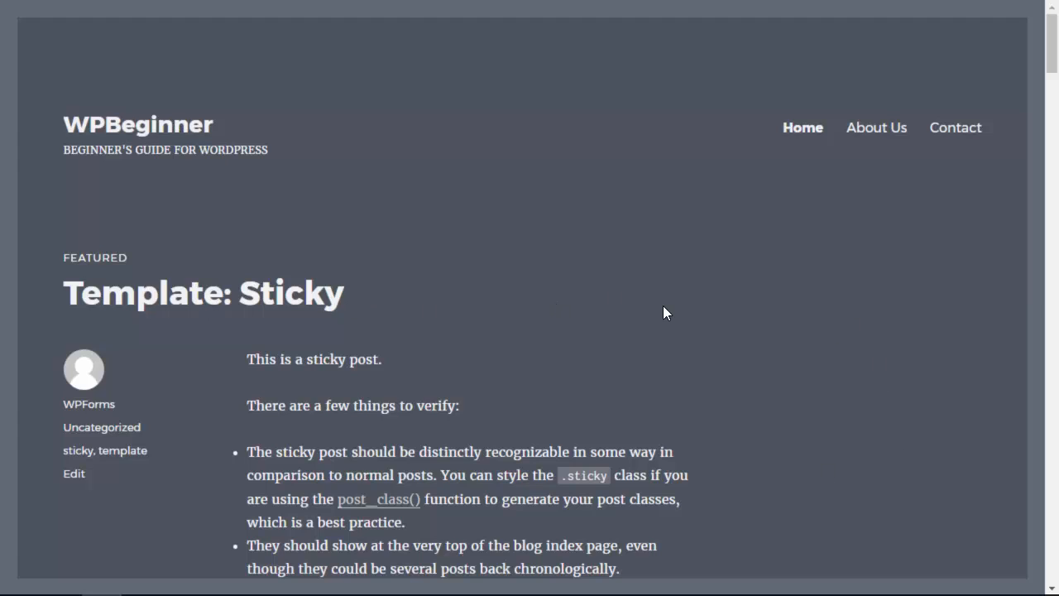
mouse_move(890, 265)
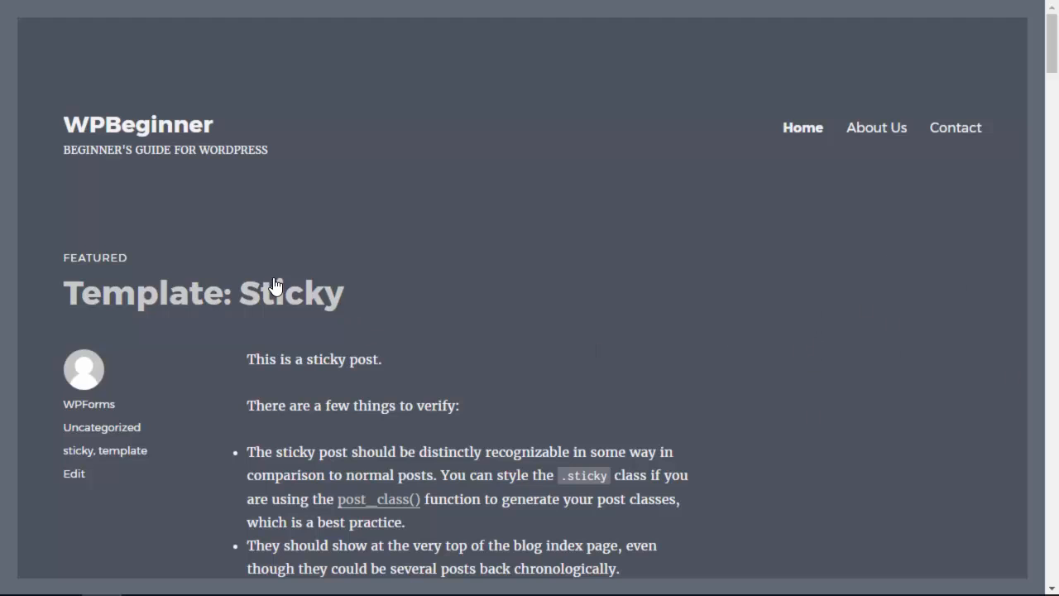
mouse_move(715, 357)
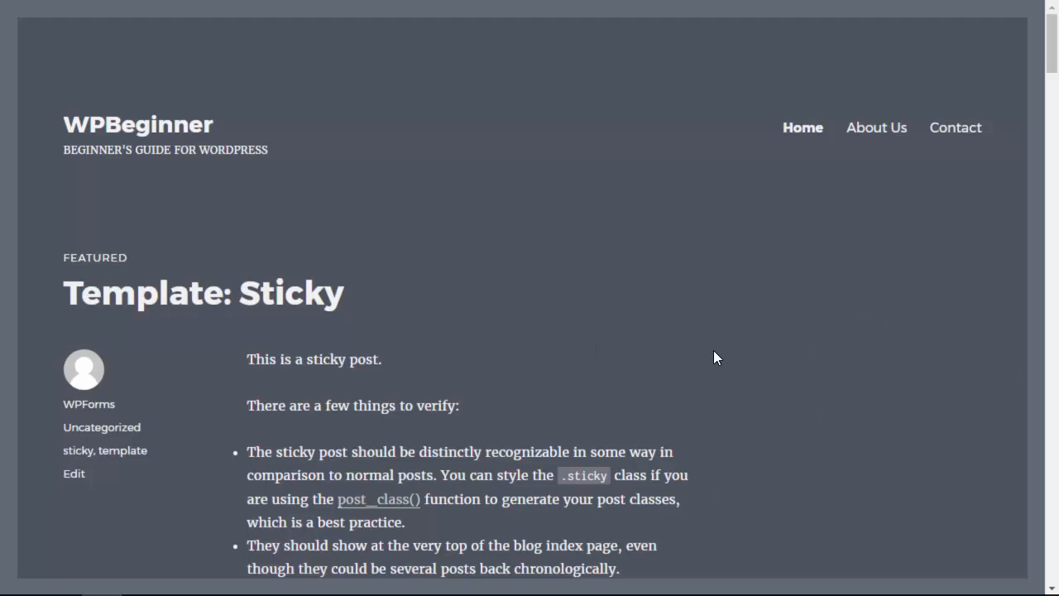
mouse_move(724, 516)
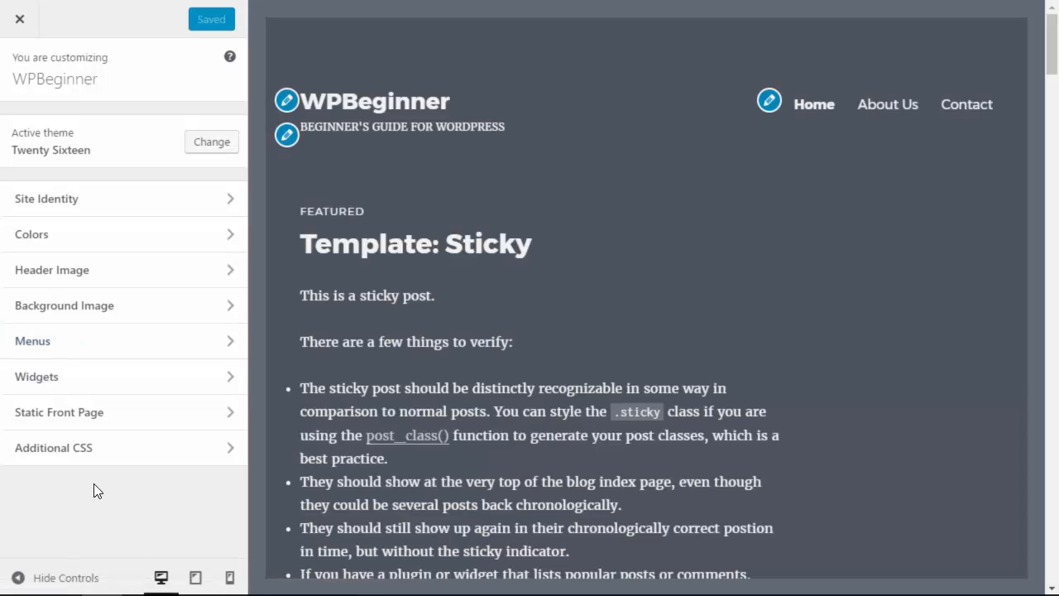
Add .content-area rules (width 100%, margin, border and padding 0) in Additional CSS and Save & Publish.
click(53, 447)
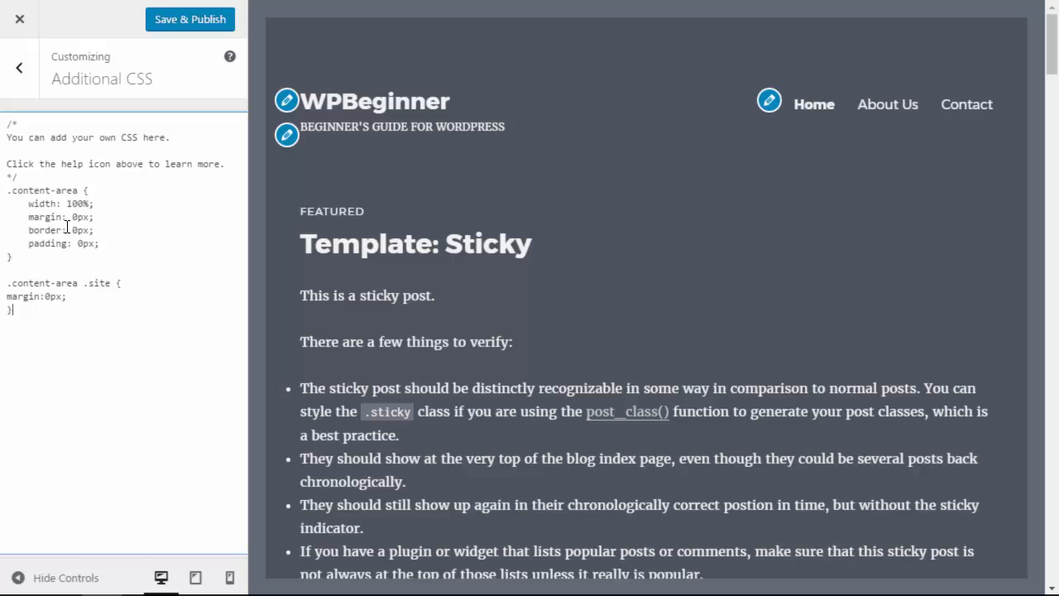
mouse_move(679, 314)
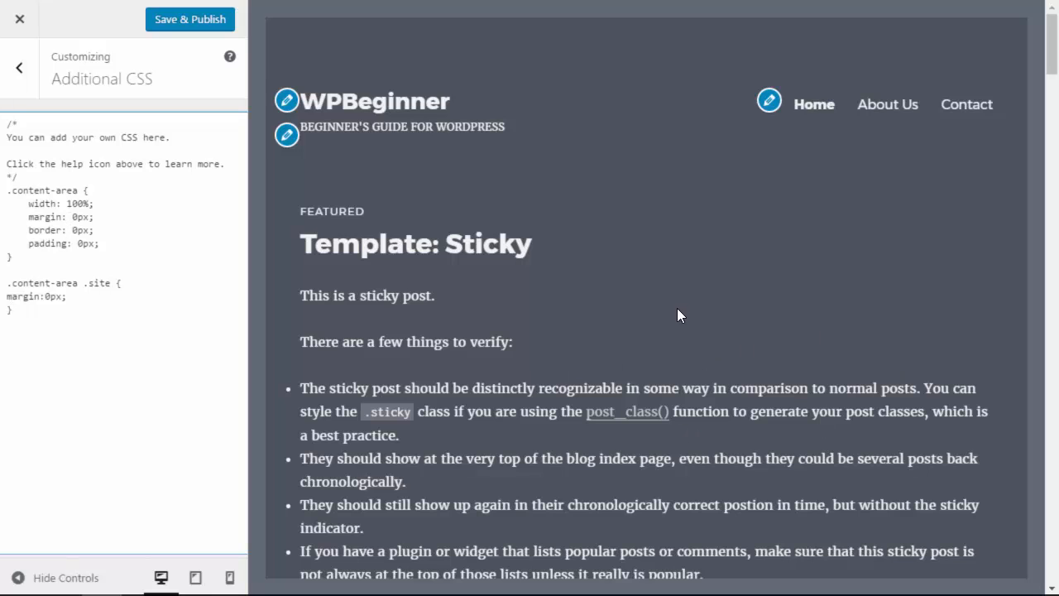
scroll(down, 3)
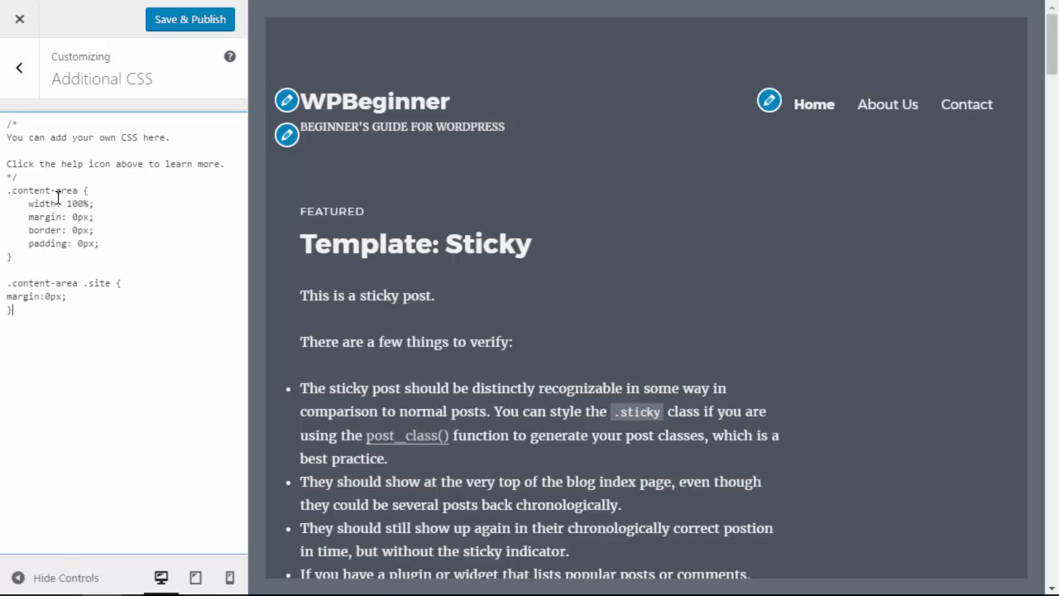
scroll(down, 3)
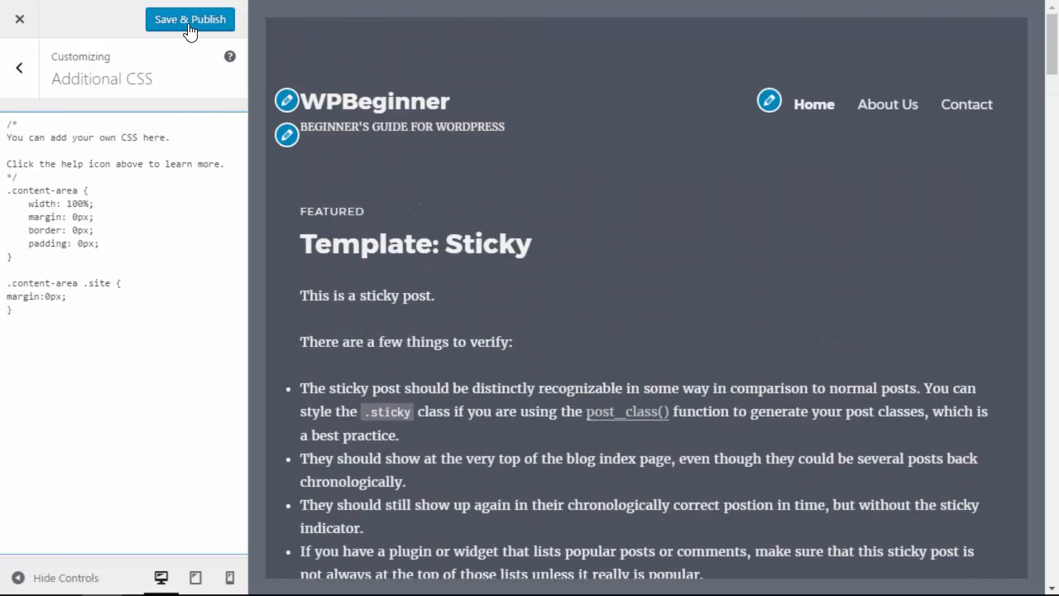
click(188, 20)
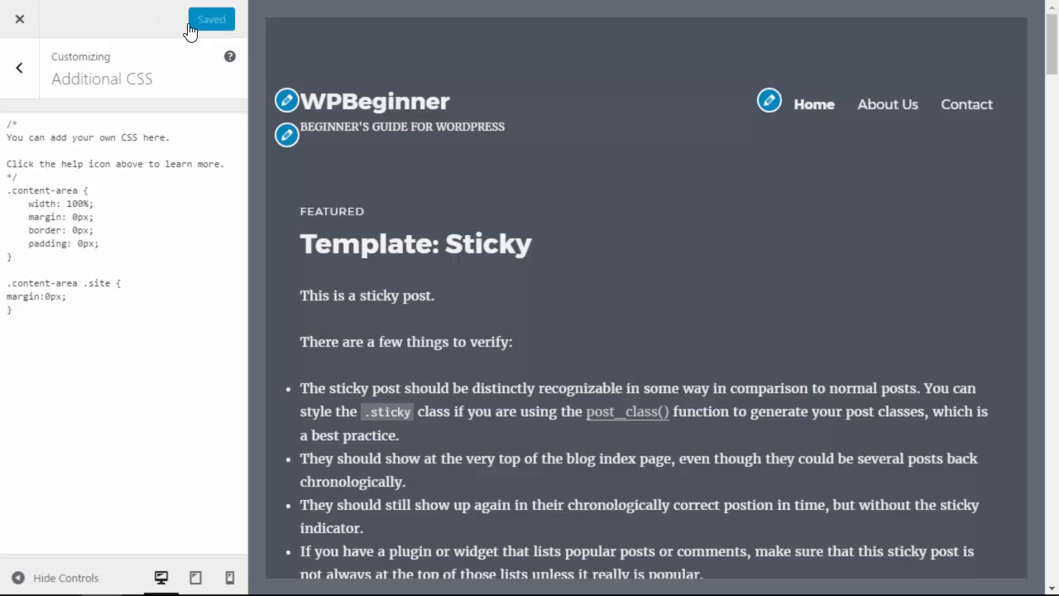
mouse_move(678, 232)
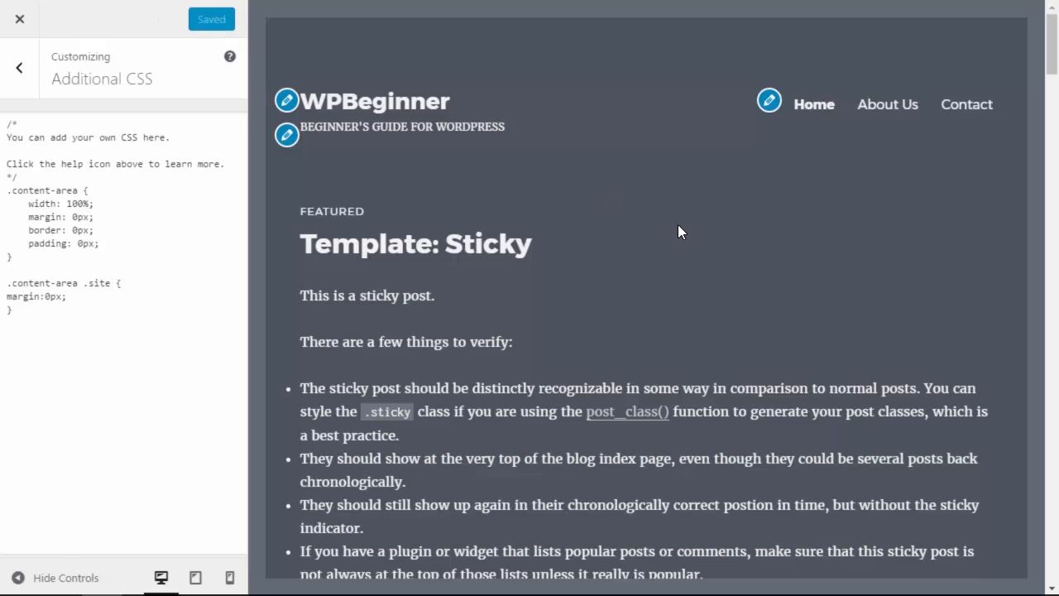